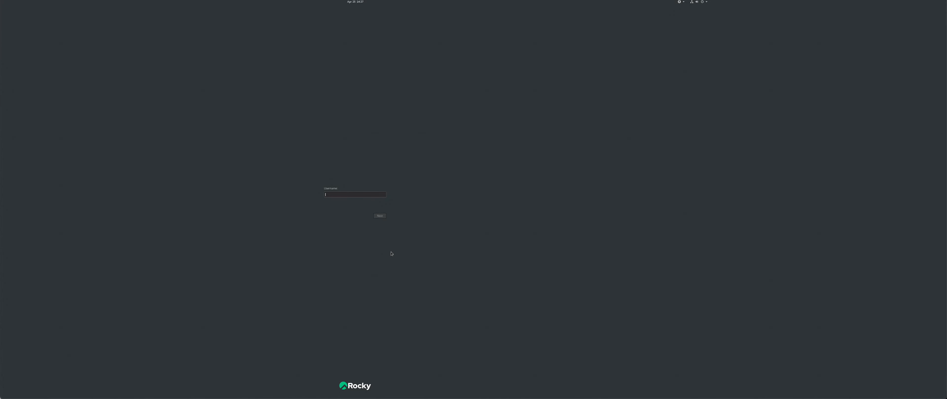
- Enter the account name in the Username field and proceed to the password
left_click(379, 216)
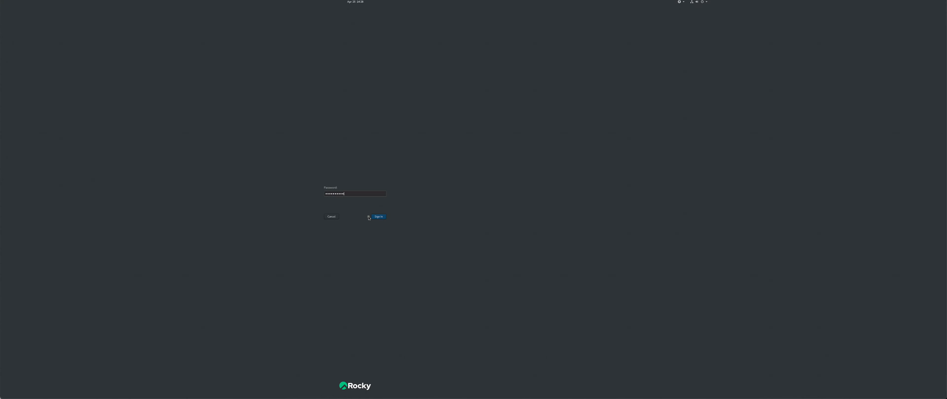
- Choose the Plasma (X11) session type and sign in to the desktop
left_click(368, 216)
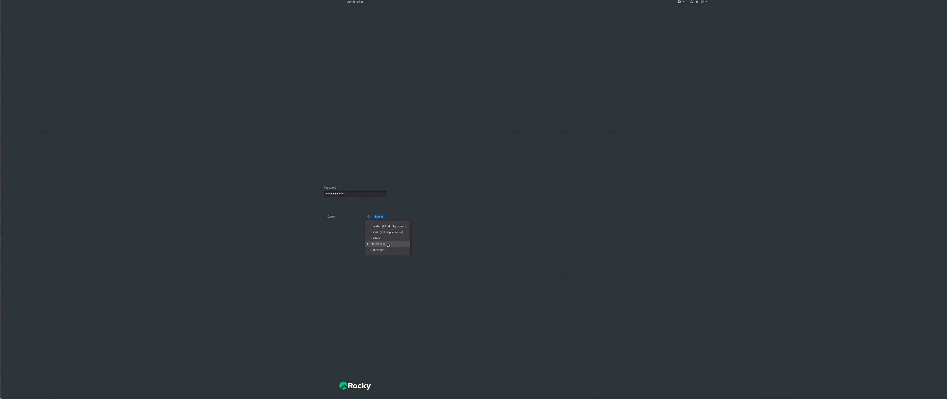
left_click(379, 216)
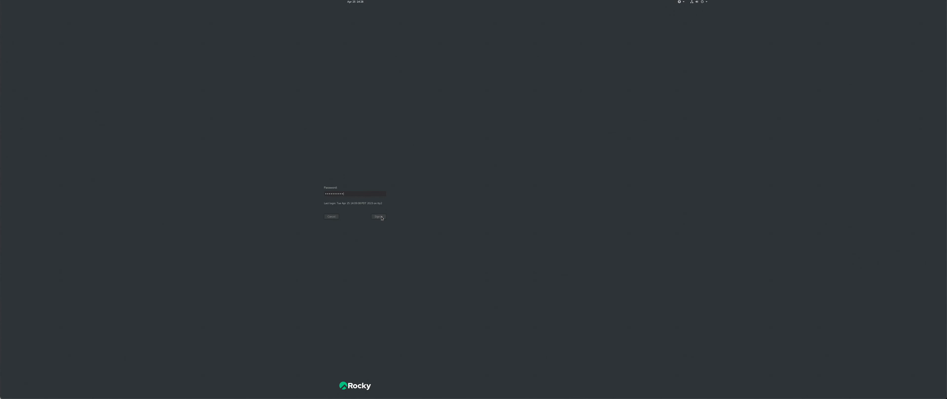
left_click(379, 217)
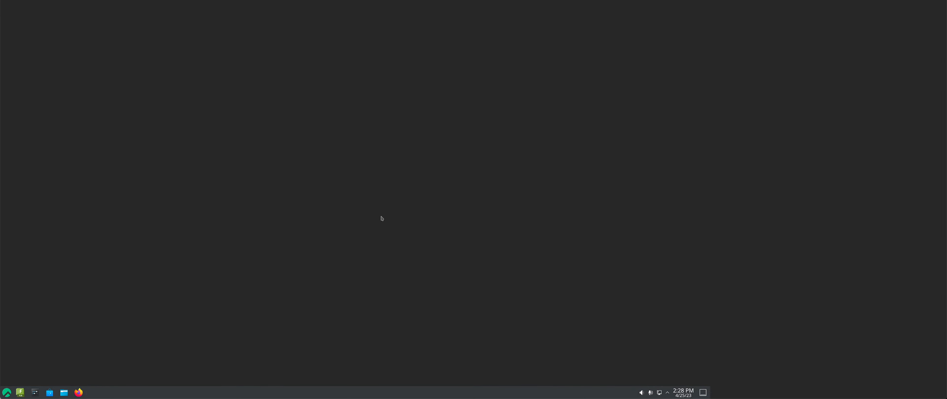
mouse_move(33, 385)
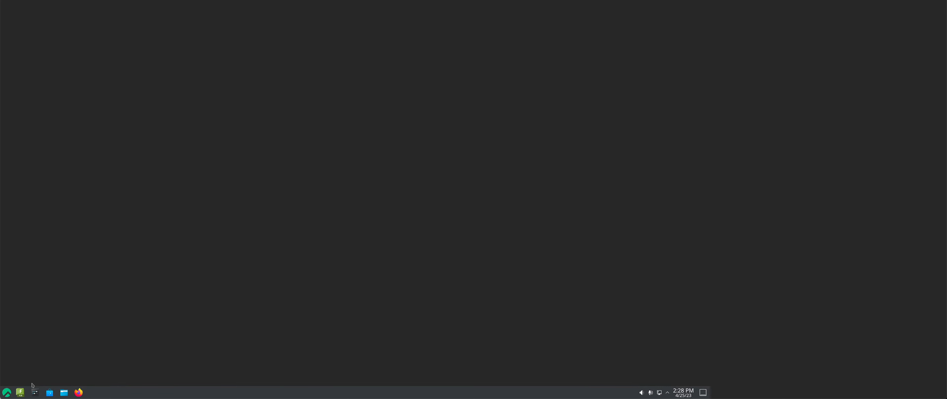
left_click(6, 392)
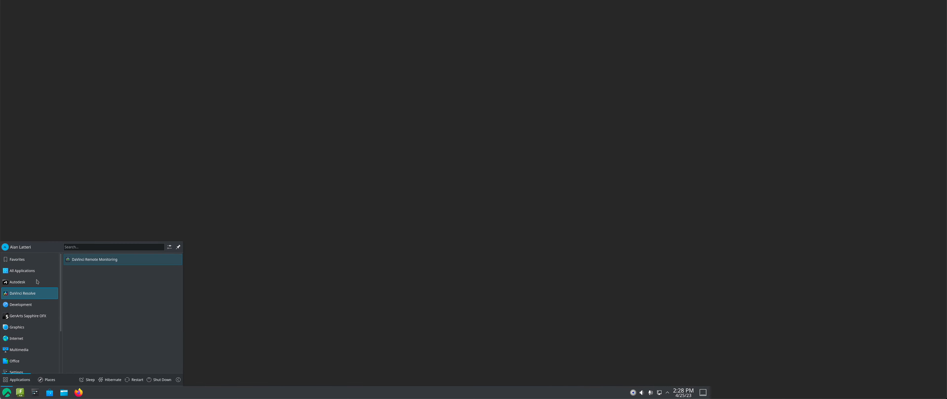
left_click(16, 282)
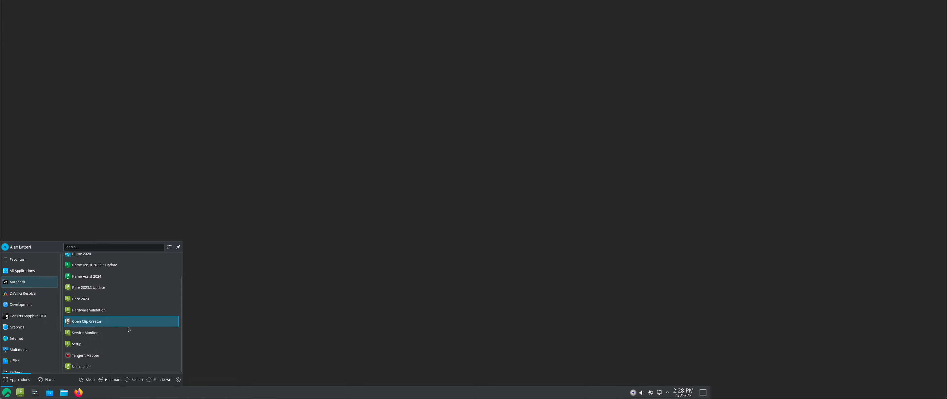
scroll("up", 3)
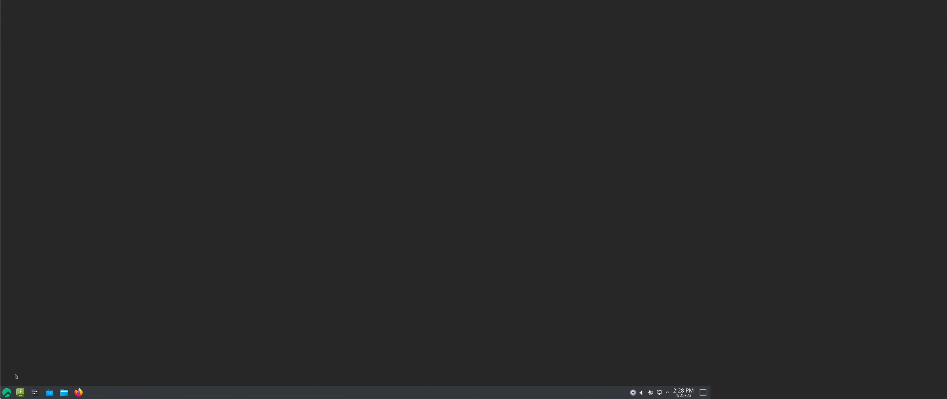
mouse_move(20, 392)
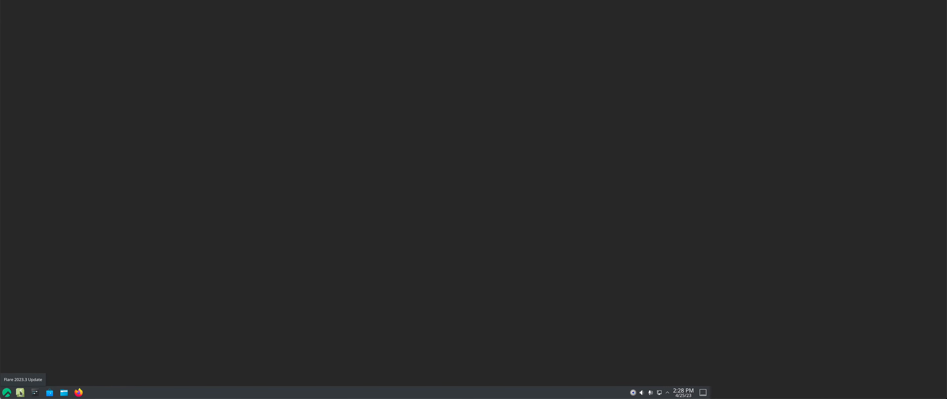
mouse_move(91, 313)
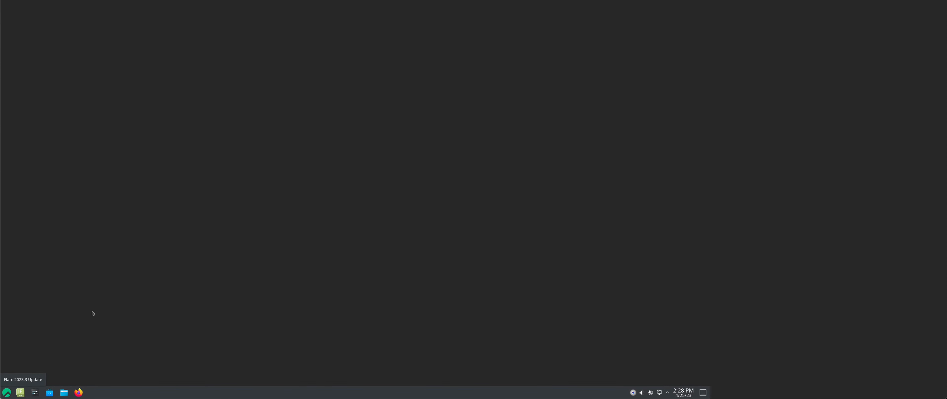
- Launch Flare 2024 and start the session from the Project and User Settings dialog
left_click(107, 392)
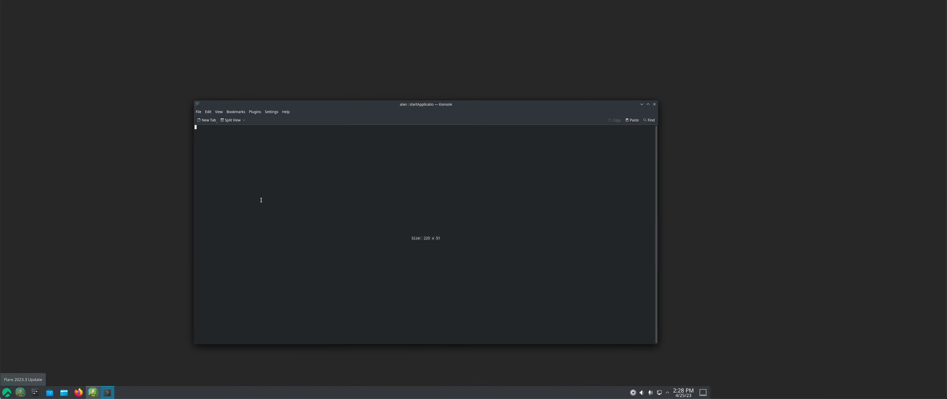
mouse_move(101, 329)
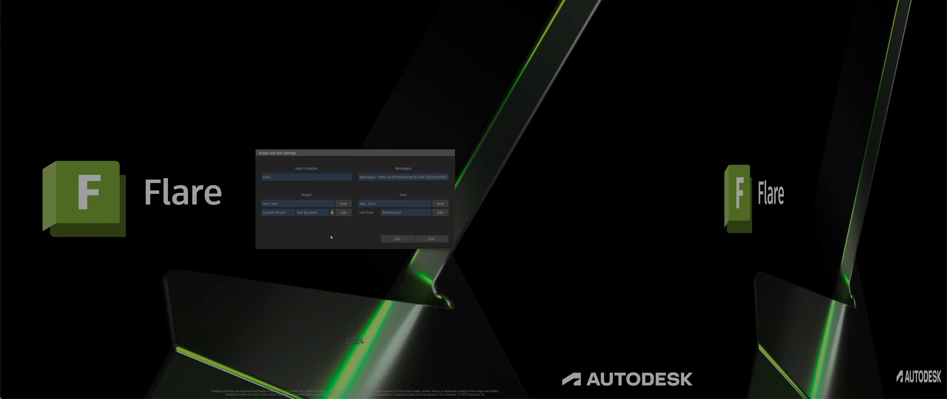
left_click(432, 237)
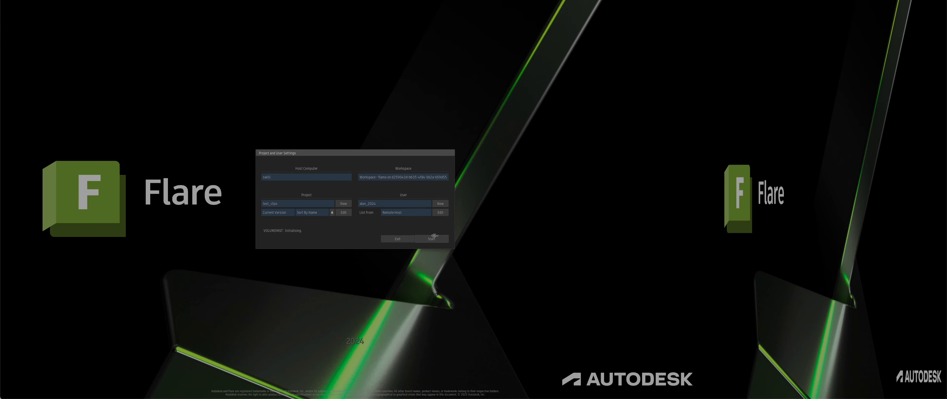
left_click(430, 238)
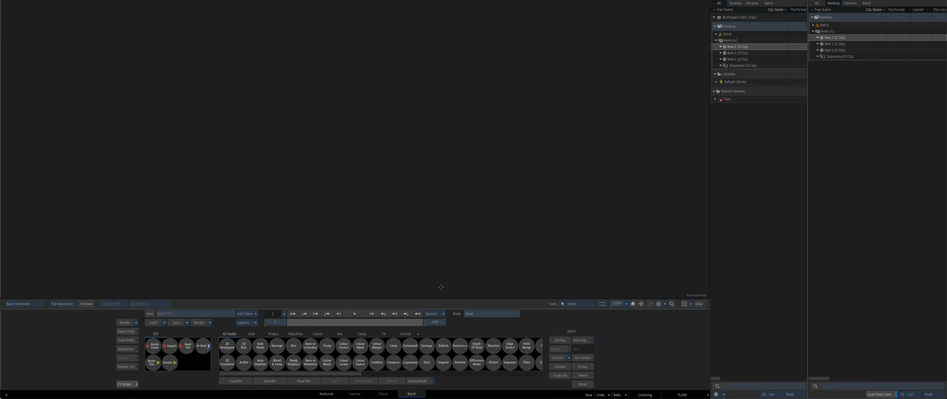
mouse_move(441, 287)
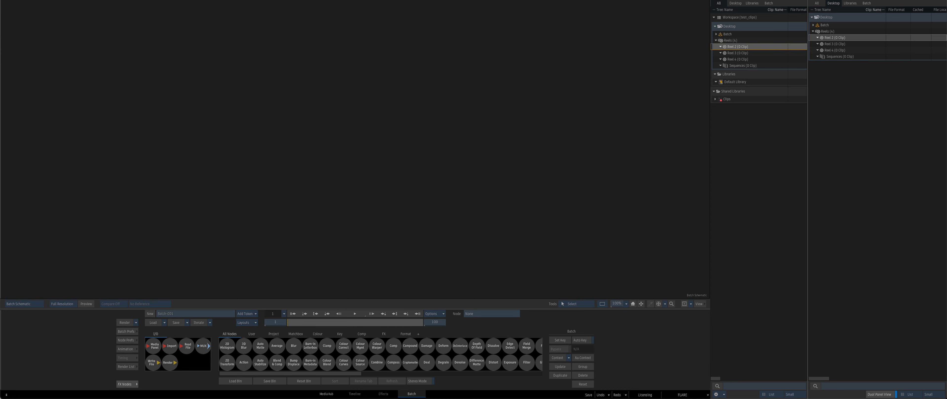
- Expand Shared Libraries > Clips to list the audio and video folders, then return to Batch
left_click(716, 98)
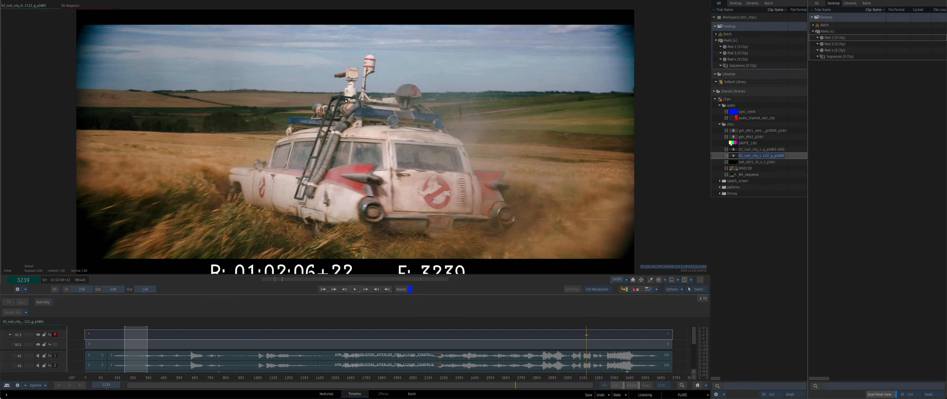
left_click(411, 393)
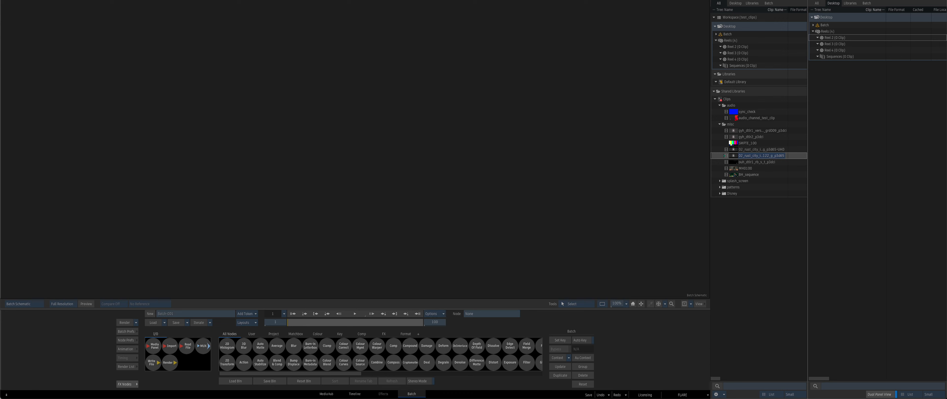
- Drop three library clips into the schematic and wire a Colour Correct node after the top clip
left_click(748, 167)
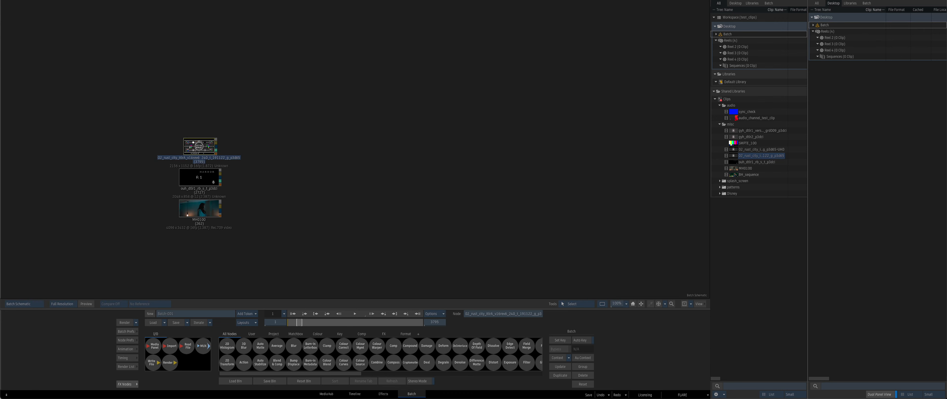
left_click(343, 345)
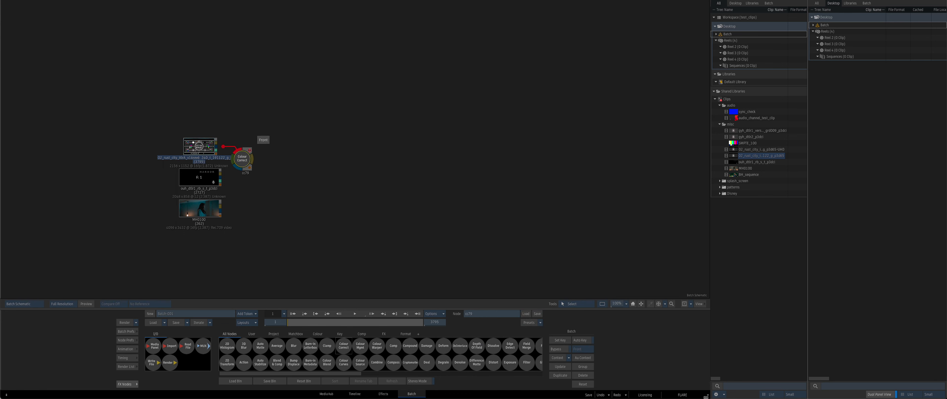
left_click_drag(242, 158, 300, 167)
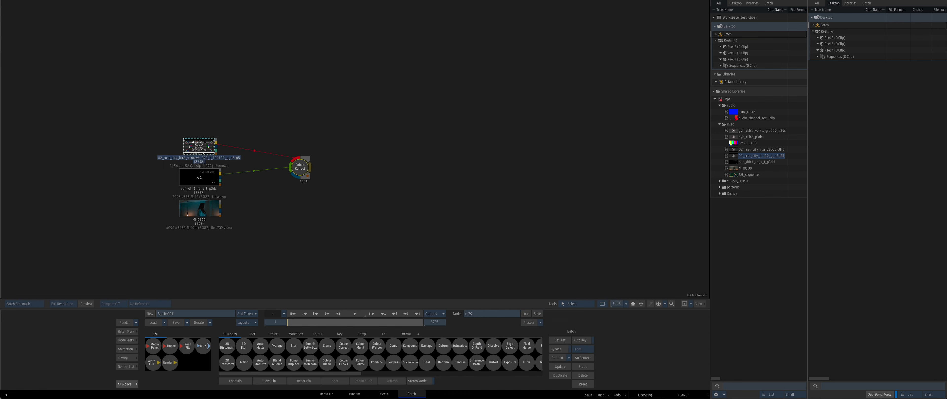